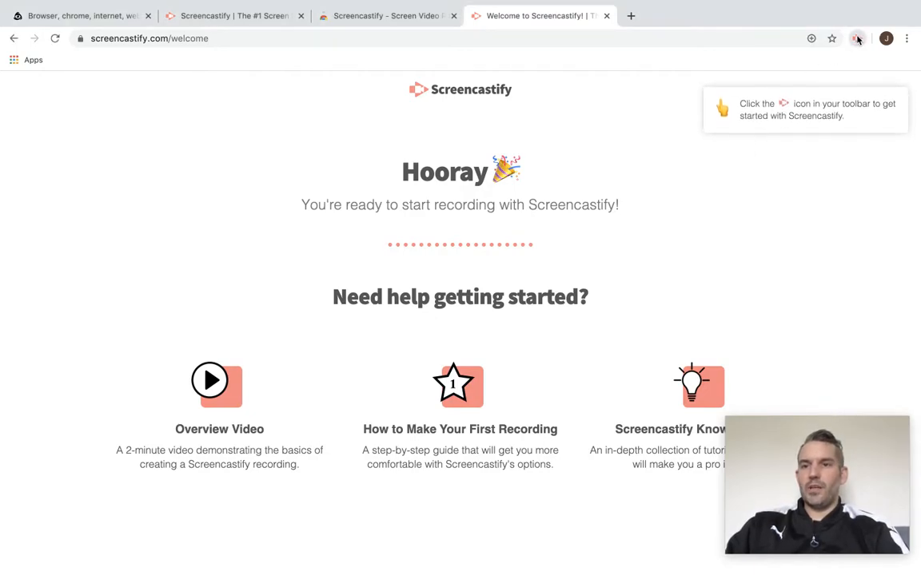
Launch a Screencastify Desktop recording with Microphone and Embed Webcam enabled
click(858, 38)
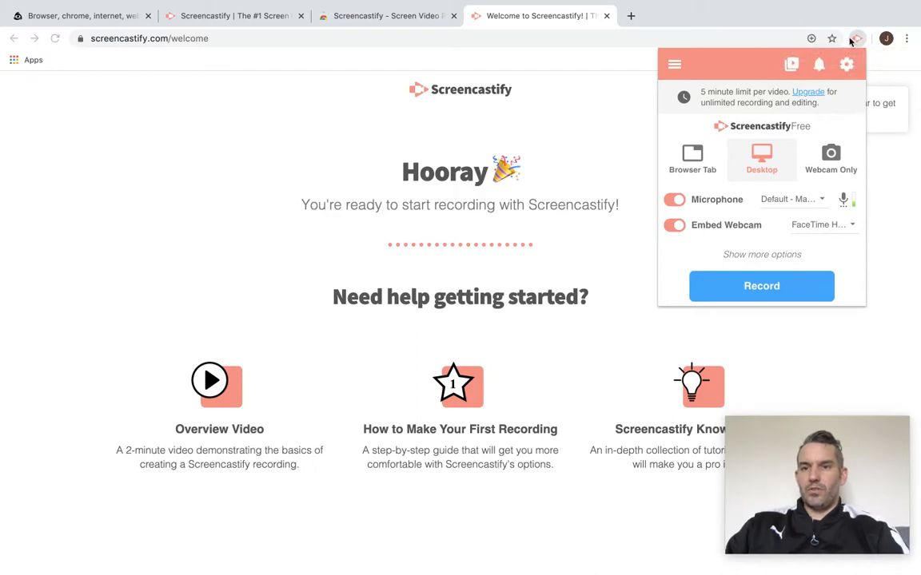
click(761, 286)
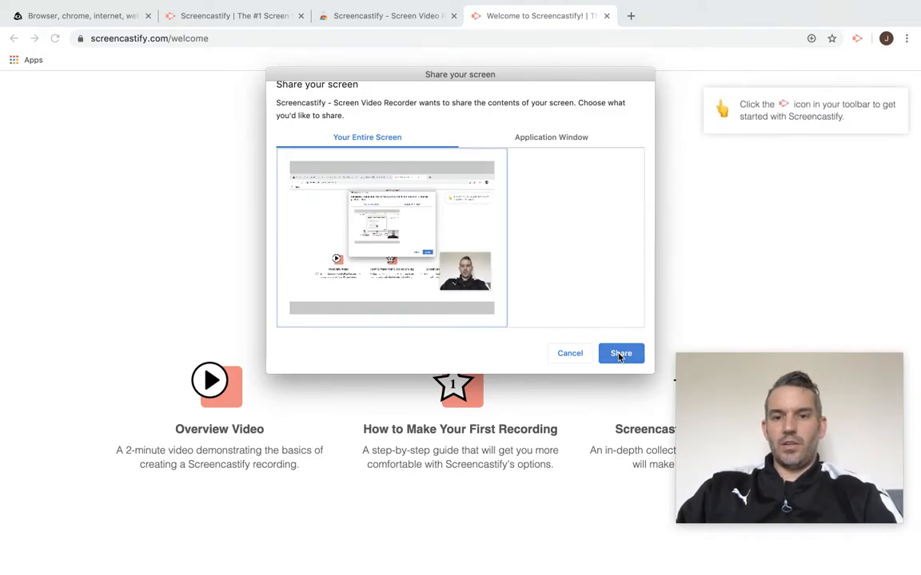
Share Your Entire Screen so recording starts with the webcam overlay
click(621, 353)
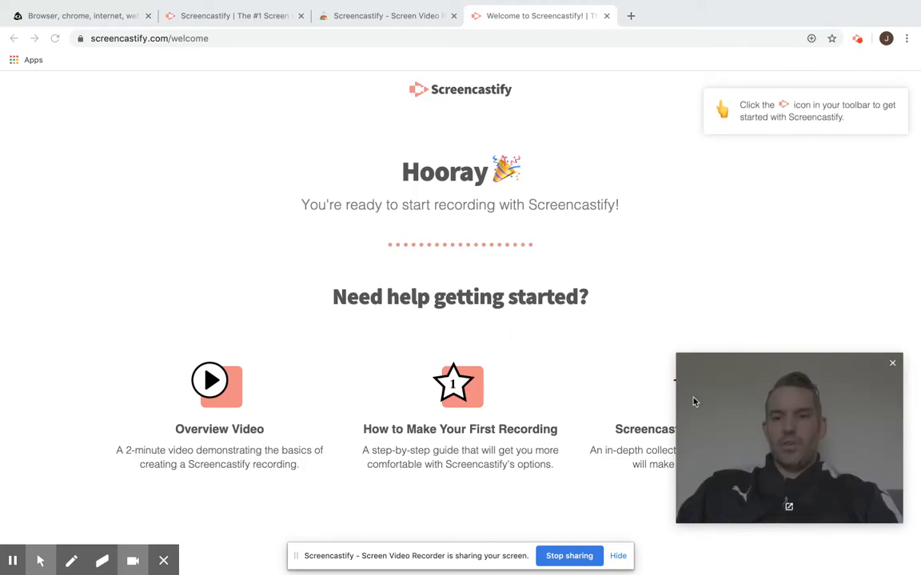
mouse_move(751, 401)
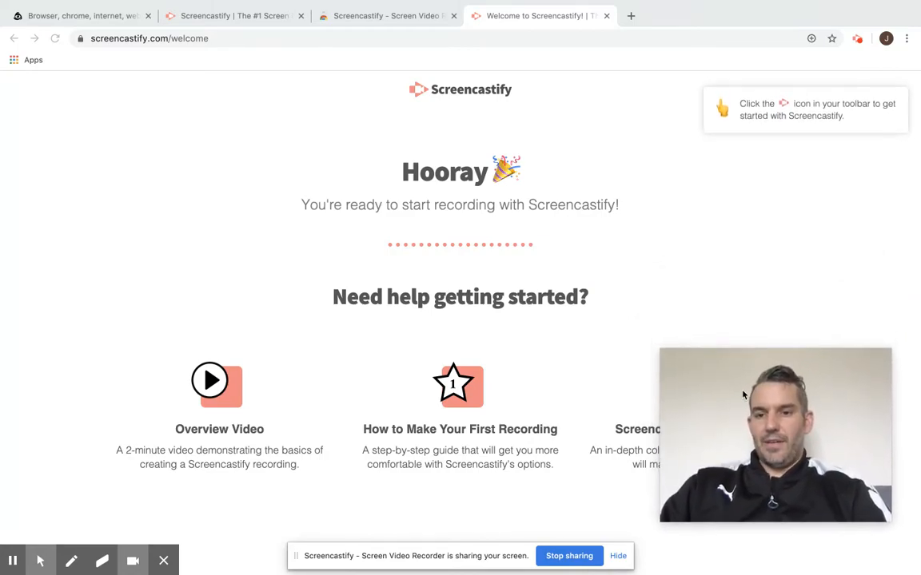
mouse_move(691, 282)
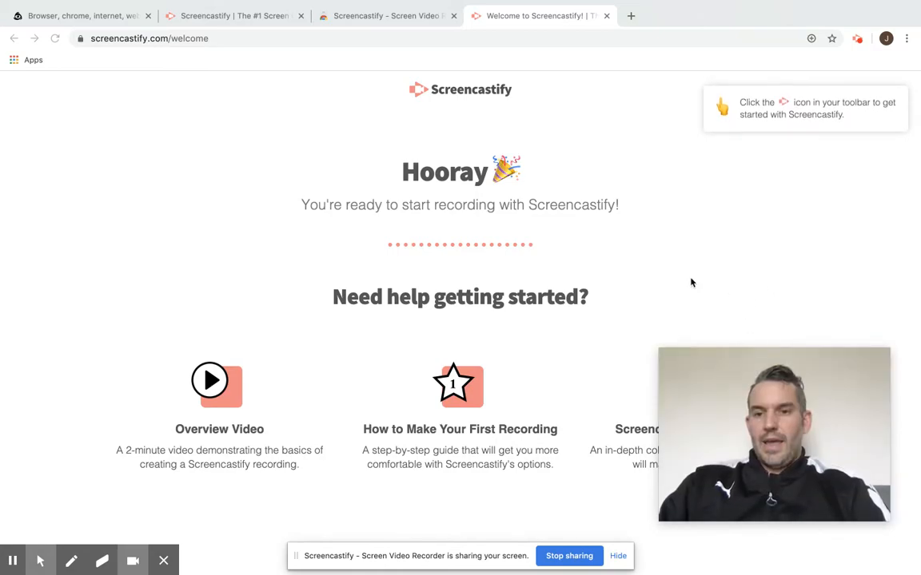
mouse_move(794, 244)
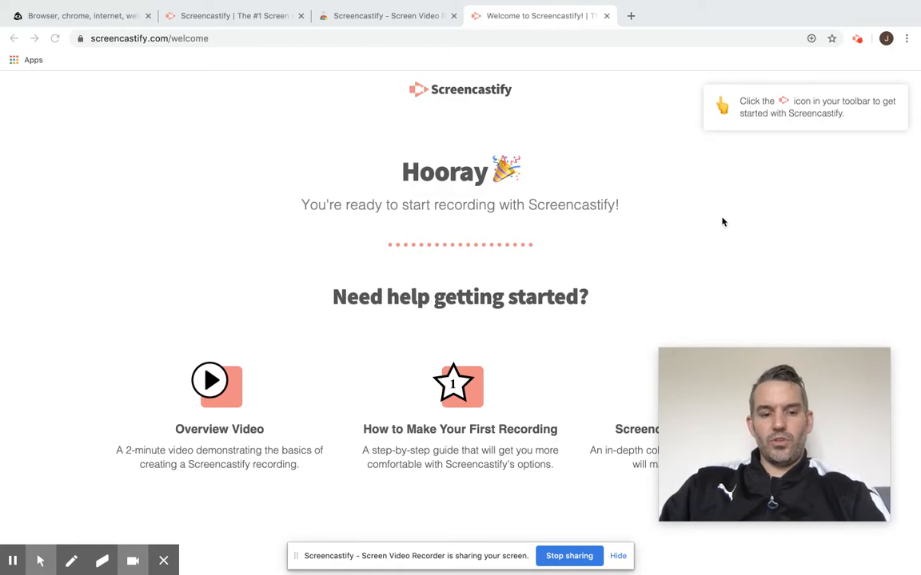
mouse_move(751, 218)
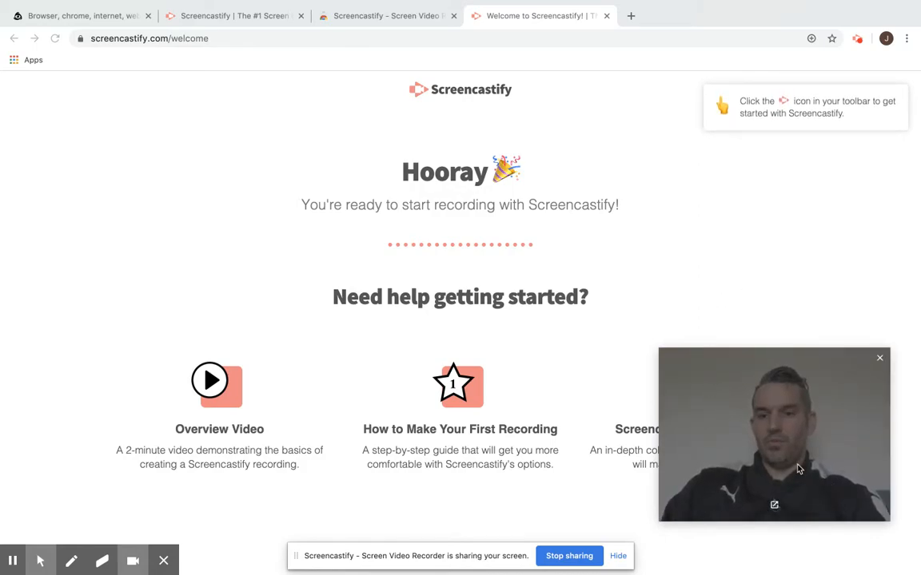
Toggle off the webcam overlay on the Screencastify toolbar
click(879, 358)
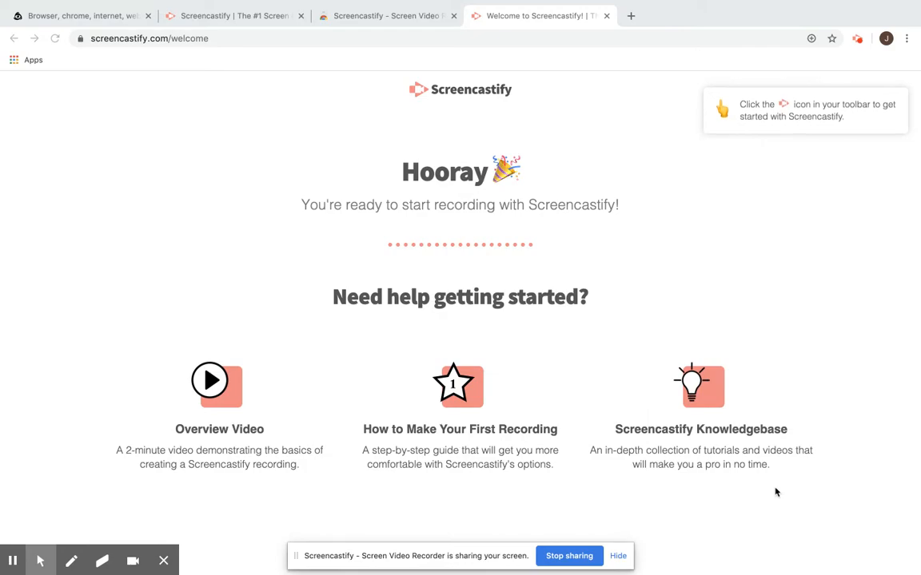
mouse_move(794, 260)
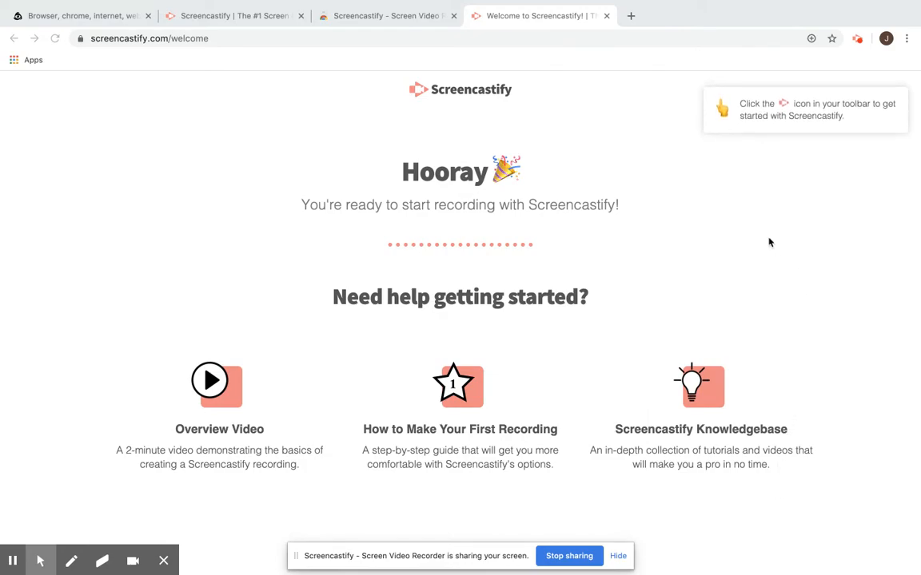
mouse_move(814, 335)
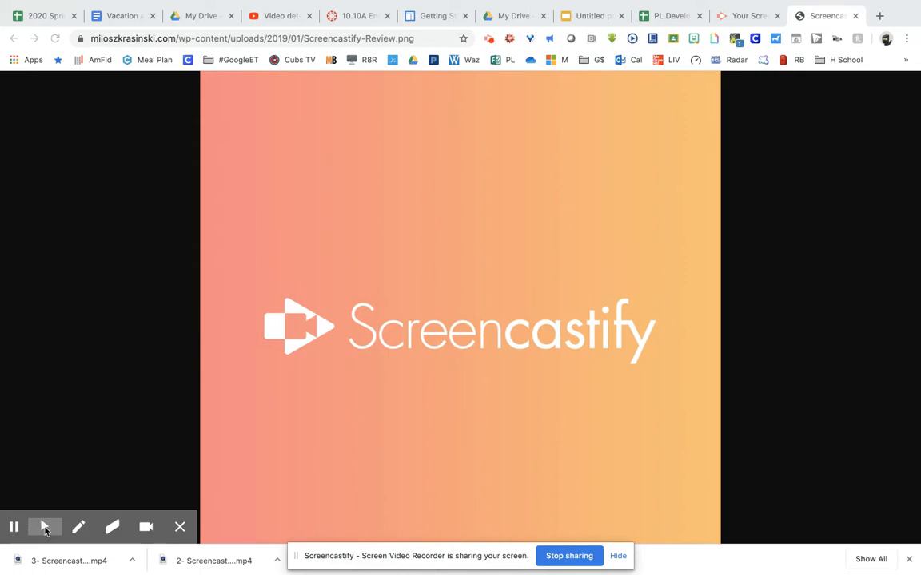
mouse_move(44, 527)
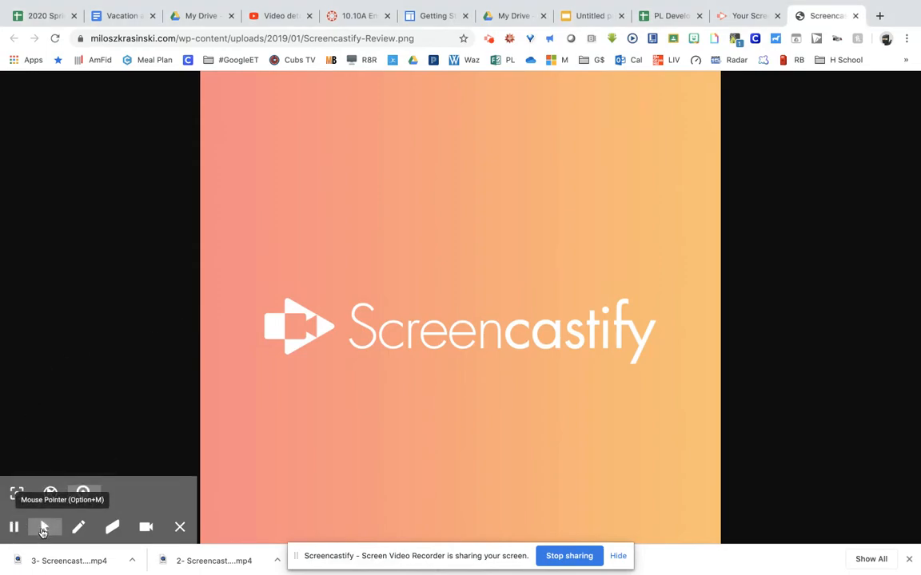
mouse_move(49, 493)
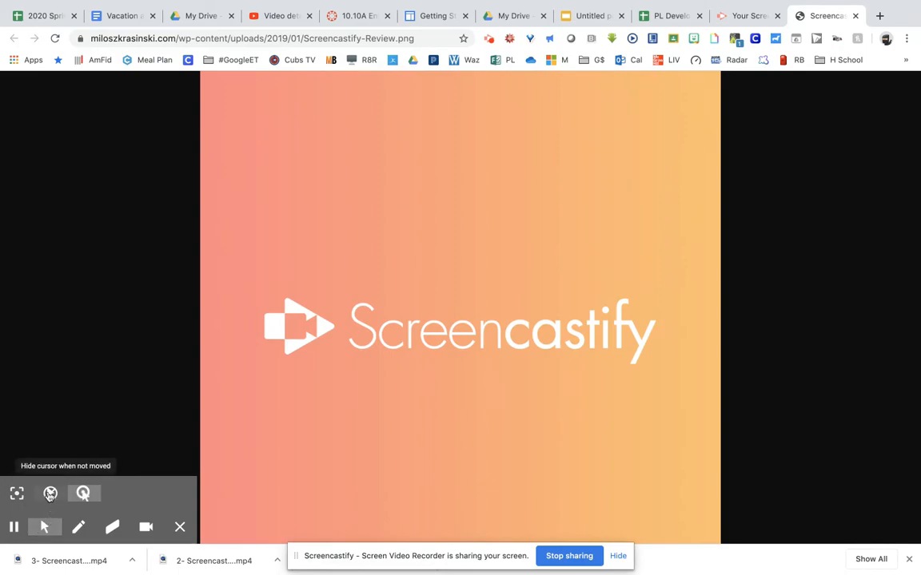
mouse_move(83, 493)
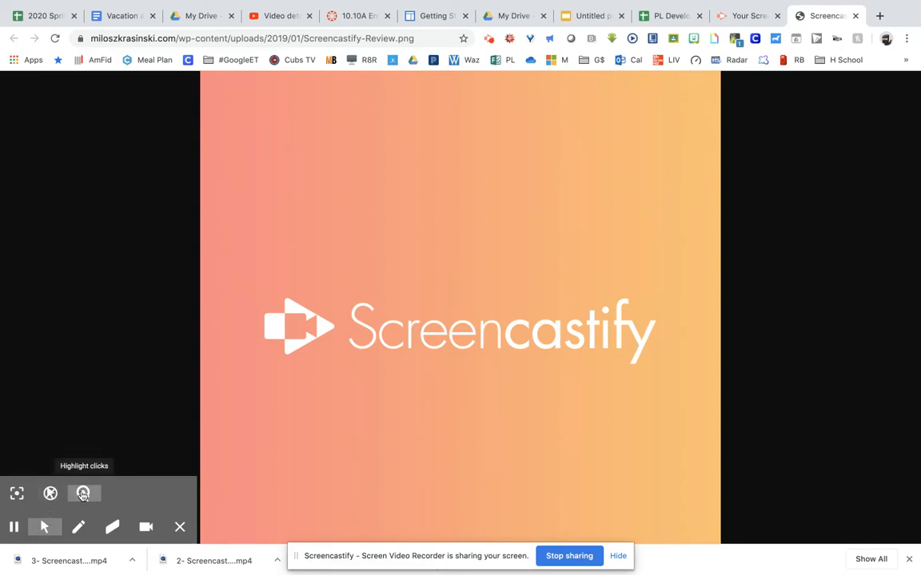
mouse_move(49, 493)
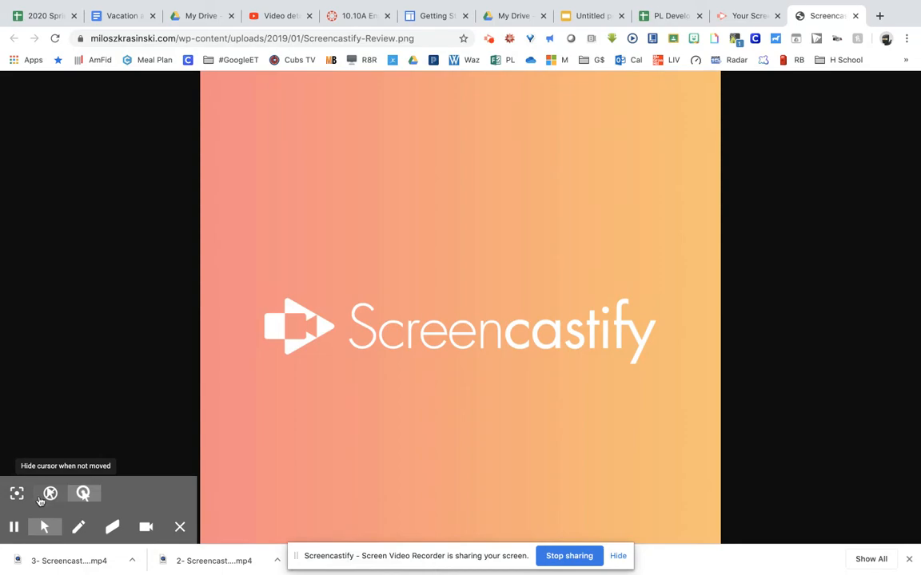
mouse_move(17, 493)
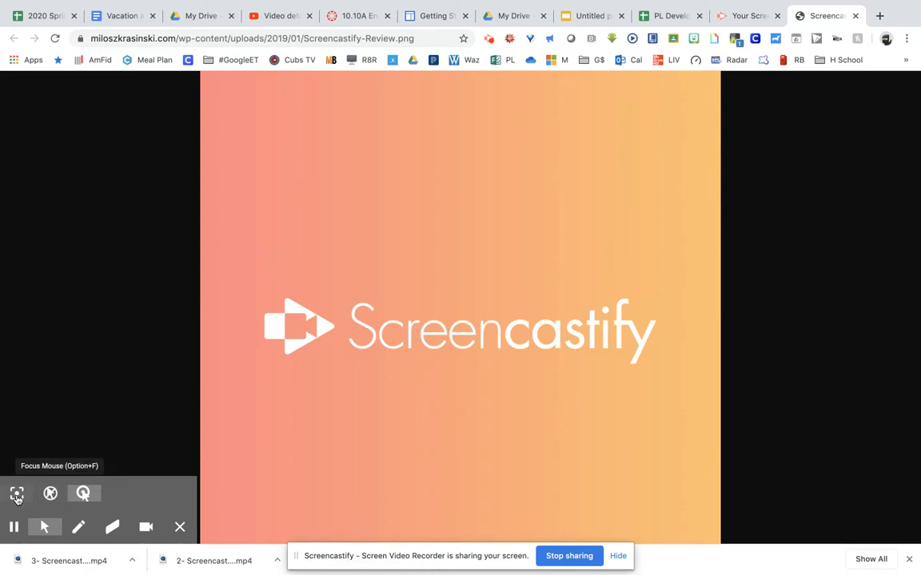
mouse_move(25, 472)
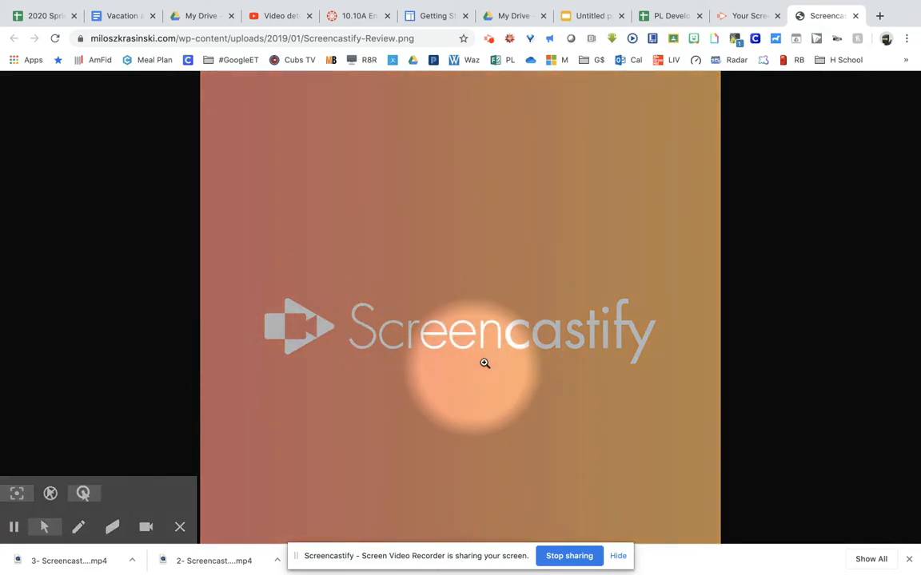
mouse_move(78, 526)
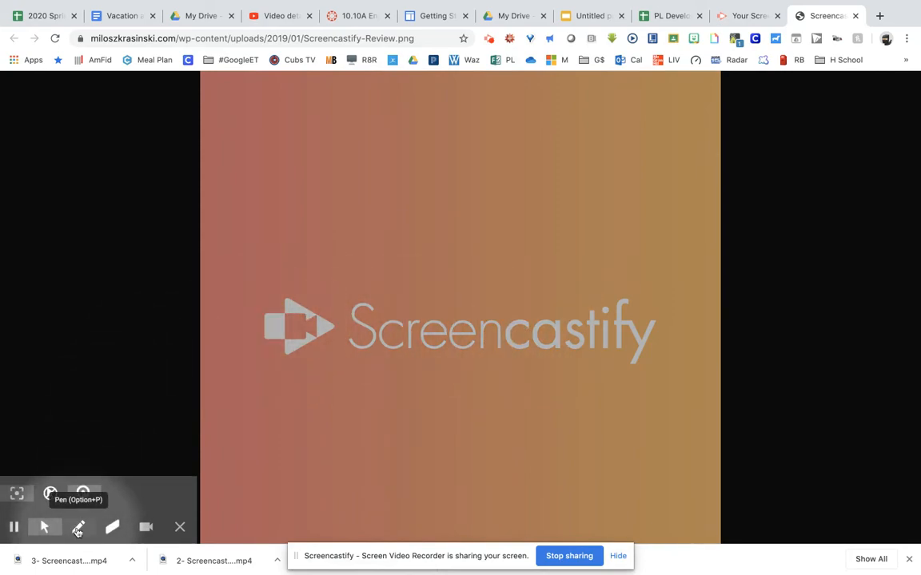
Draw a green freehand zigzag with the Pen tool above the Screencastify logo
click(78, 527)
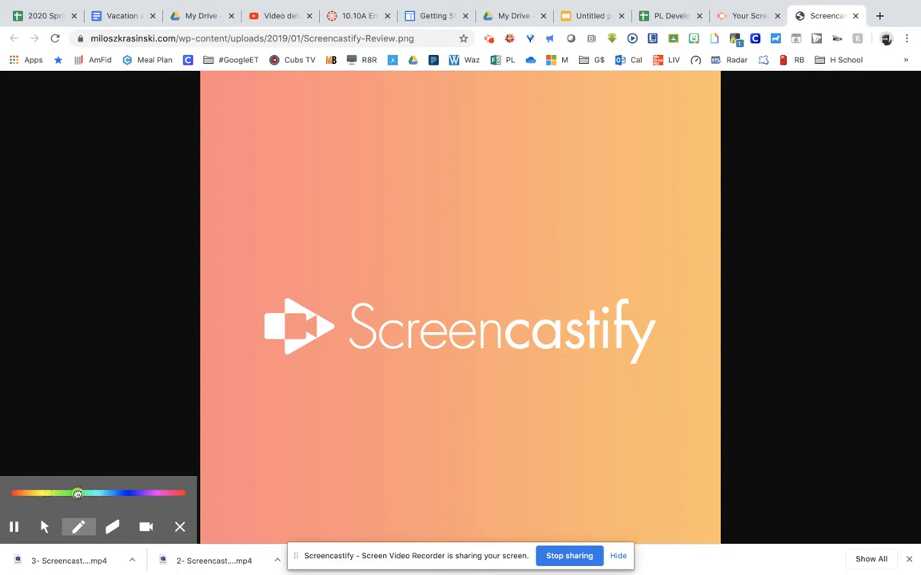
drag(251, 204, 320, 195)
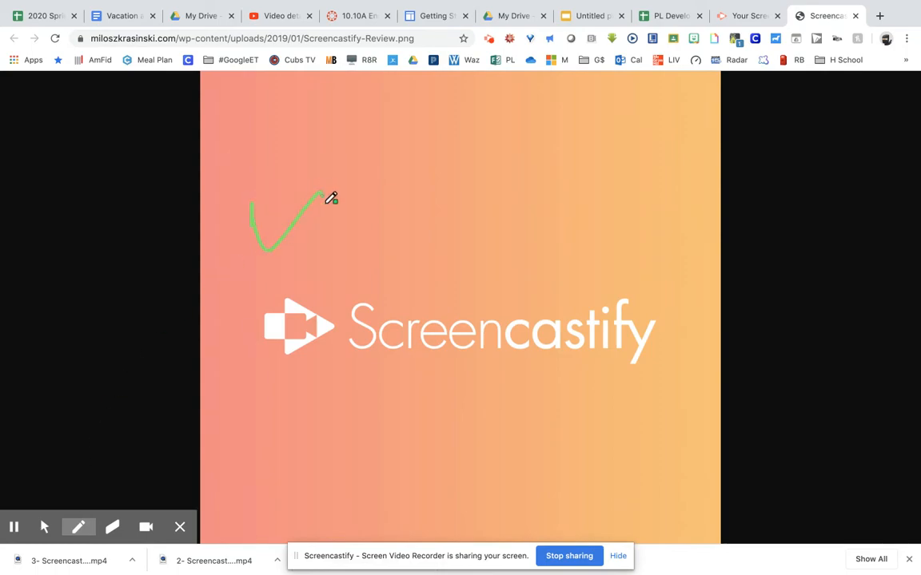
drag(328, 200, 567, 184)
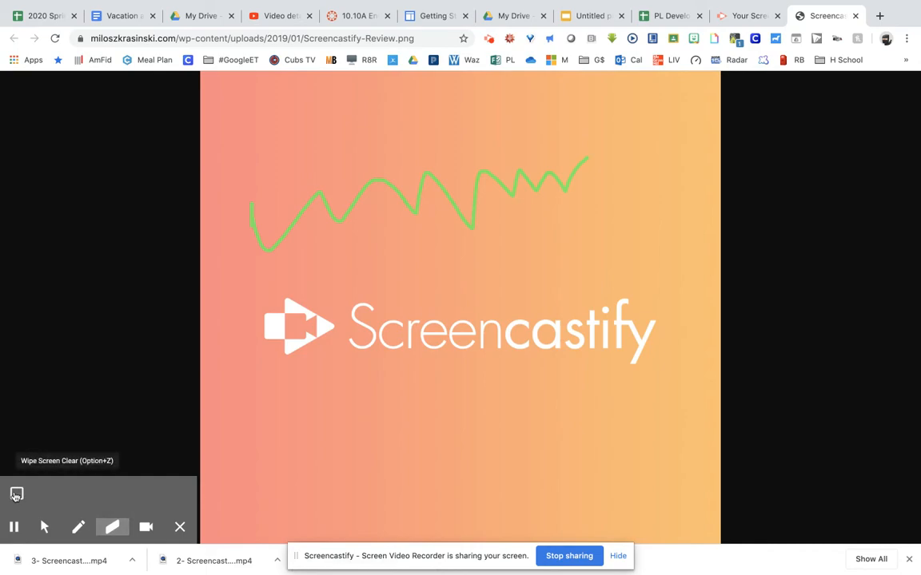
Wipe the green zigzag off the screen and re-enable Embed Webcam
click(16, 494)
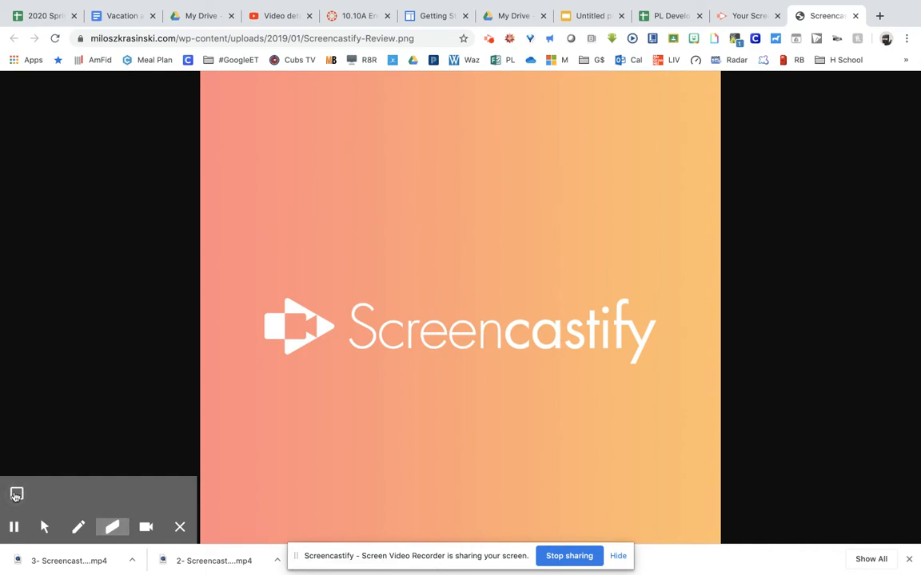
mouse_move(112, 526)
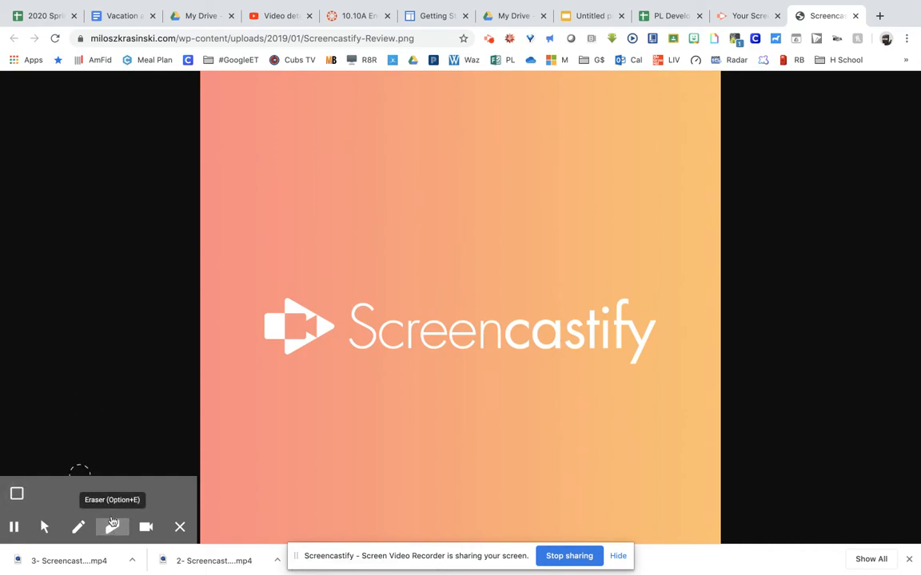
mouse_move(146, 528)
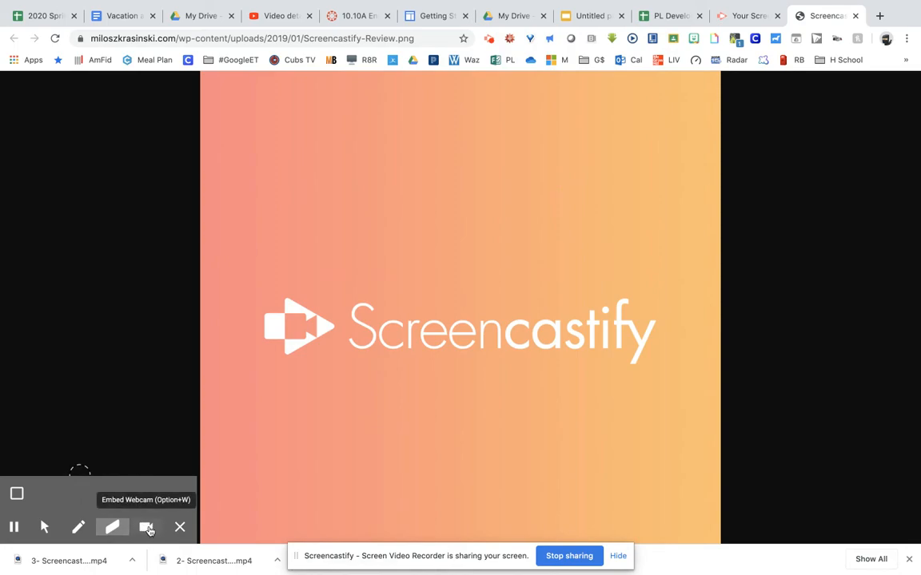
click(146, 528)
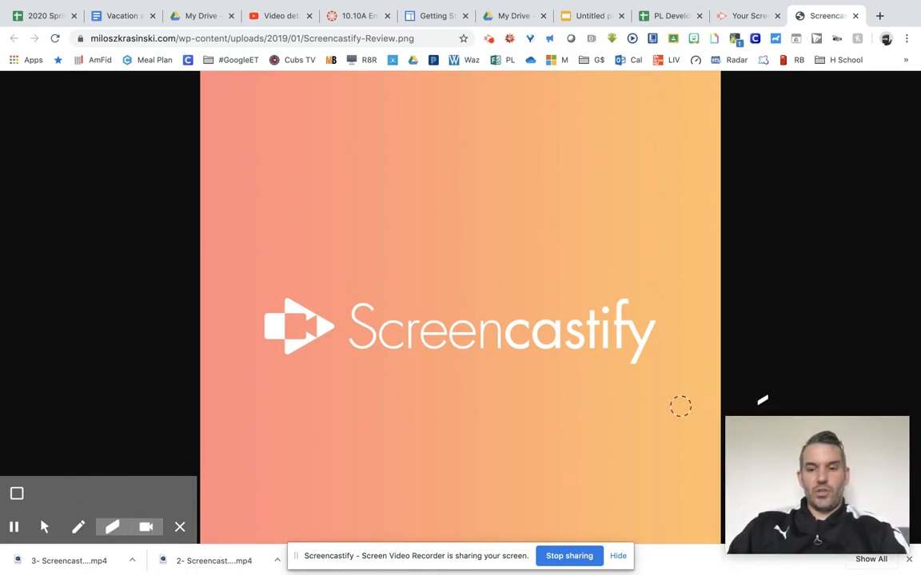